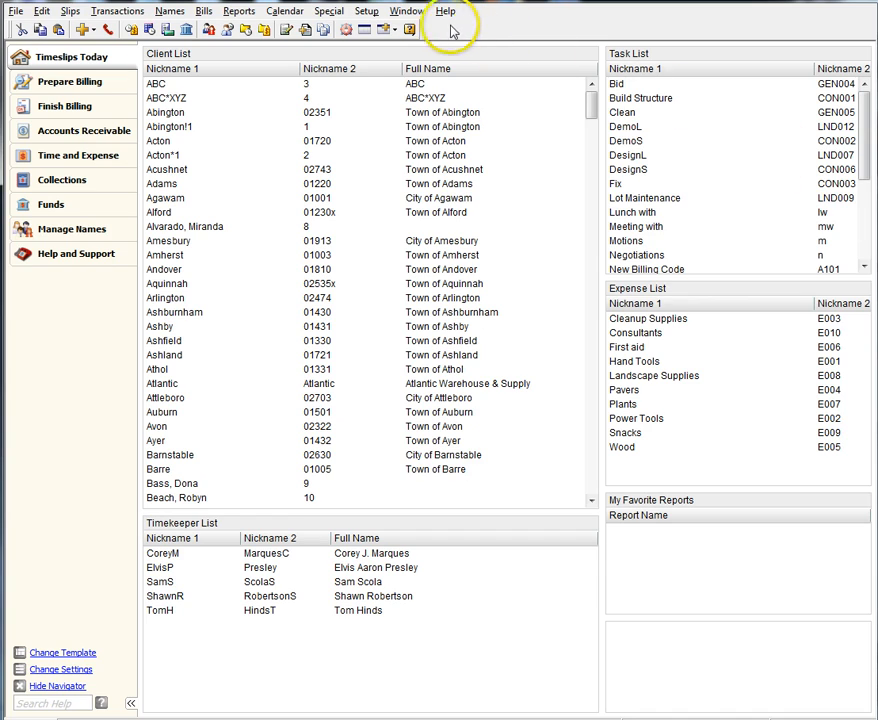
Display the Setup menu's list of setup options.
left_click(368, 10)
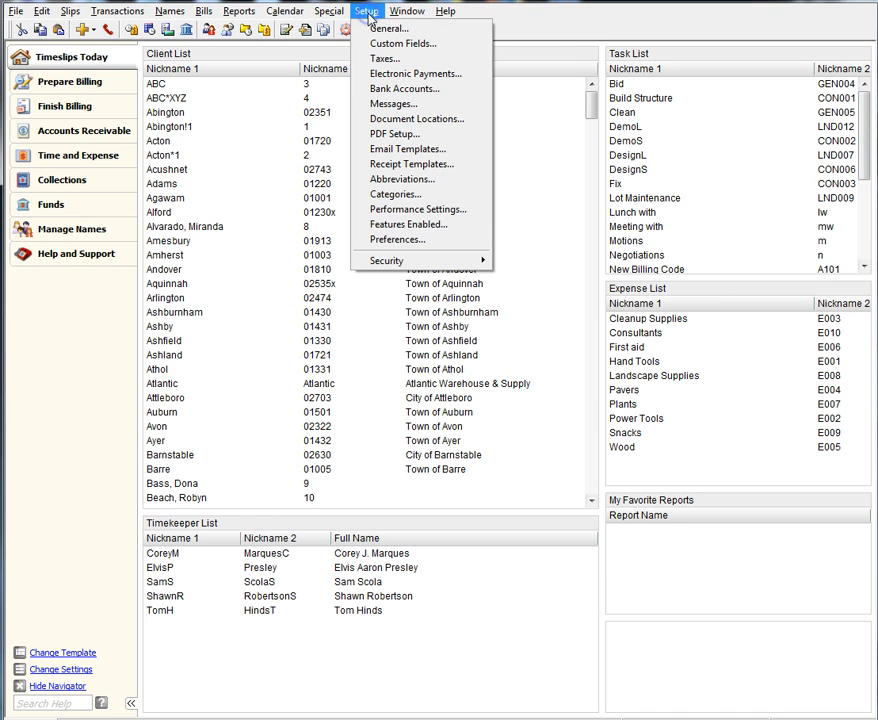
mouse_move(390, 28)
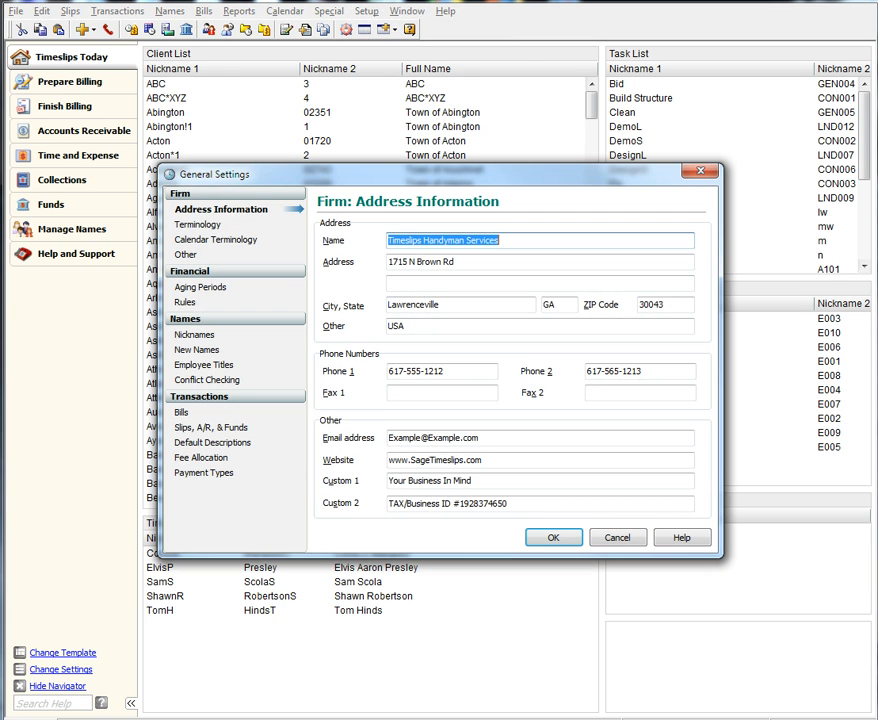
mouse_move(788, 334)
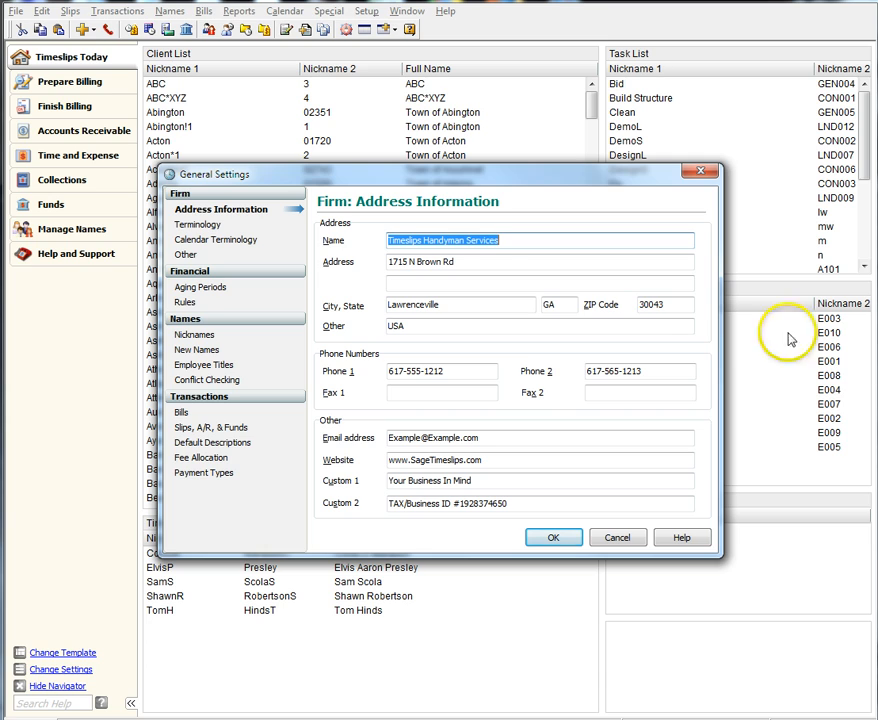
mouse_move(362, 300)
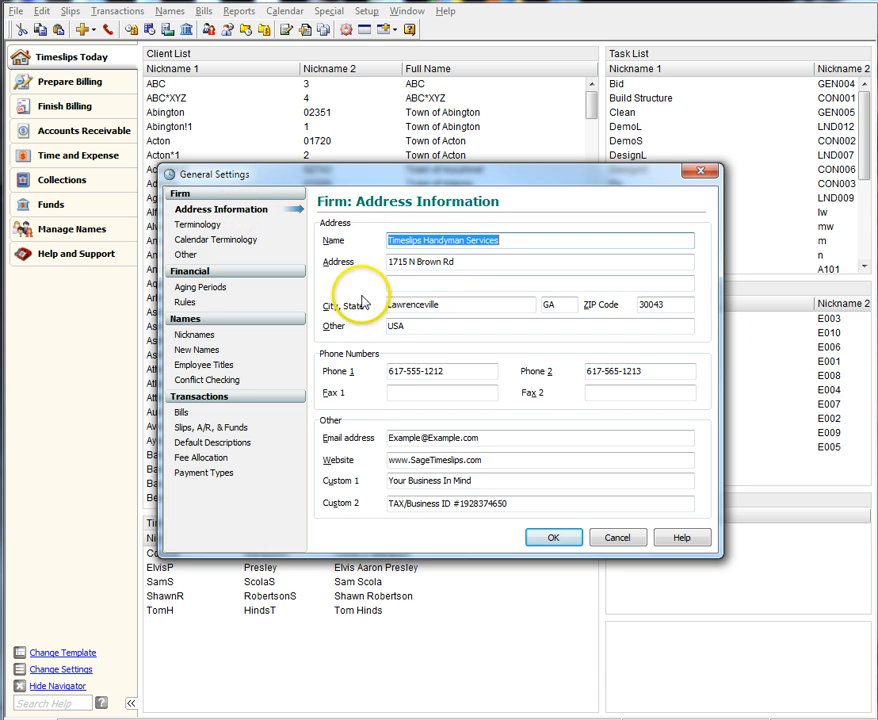
mouse_move(332, 430)
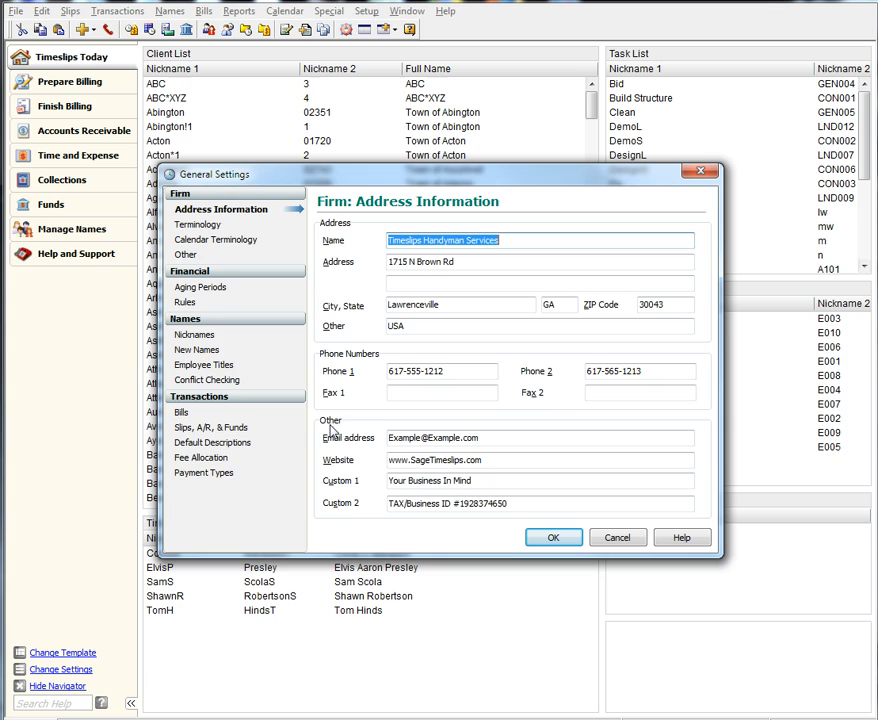
mouse_move(332, 432)
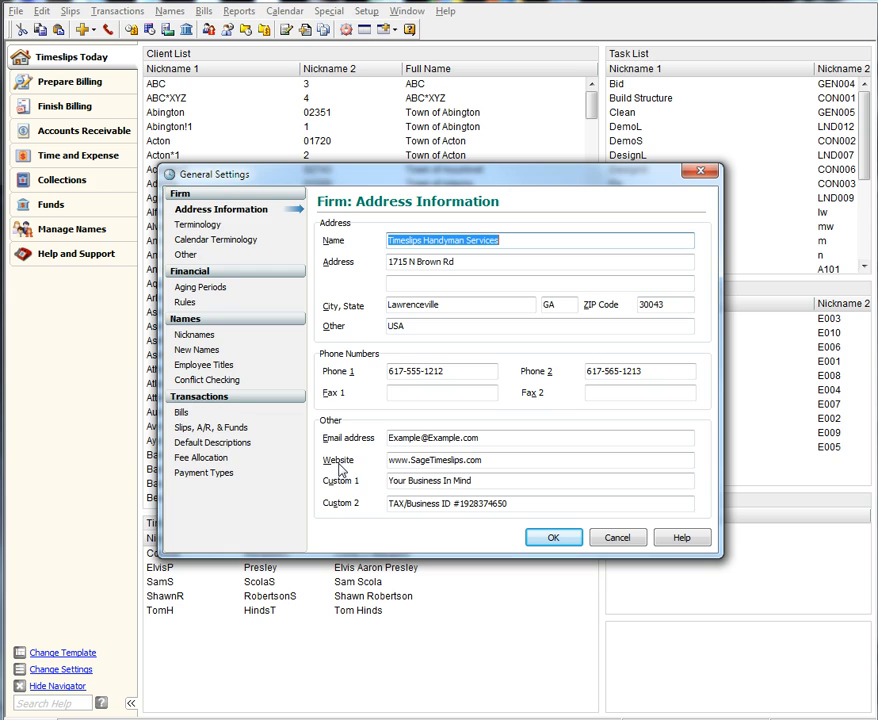
mouse_move(342, 512)
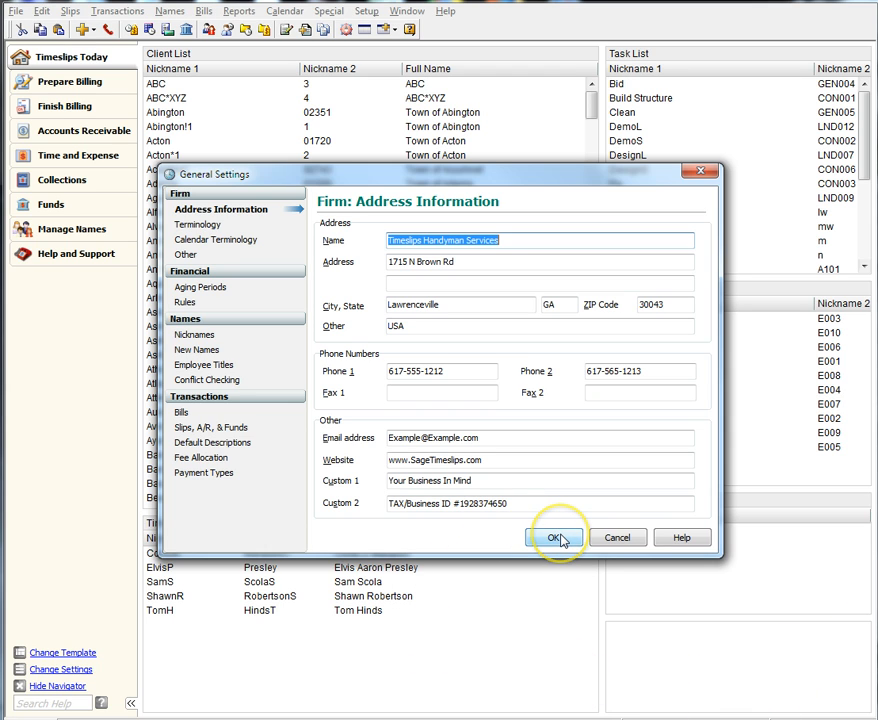
Accept the firm's address information (email, website, Custom 1 and 2) with OK.
left_click(556, 536)
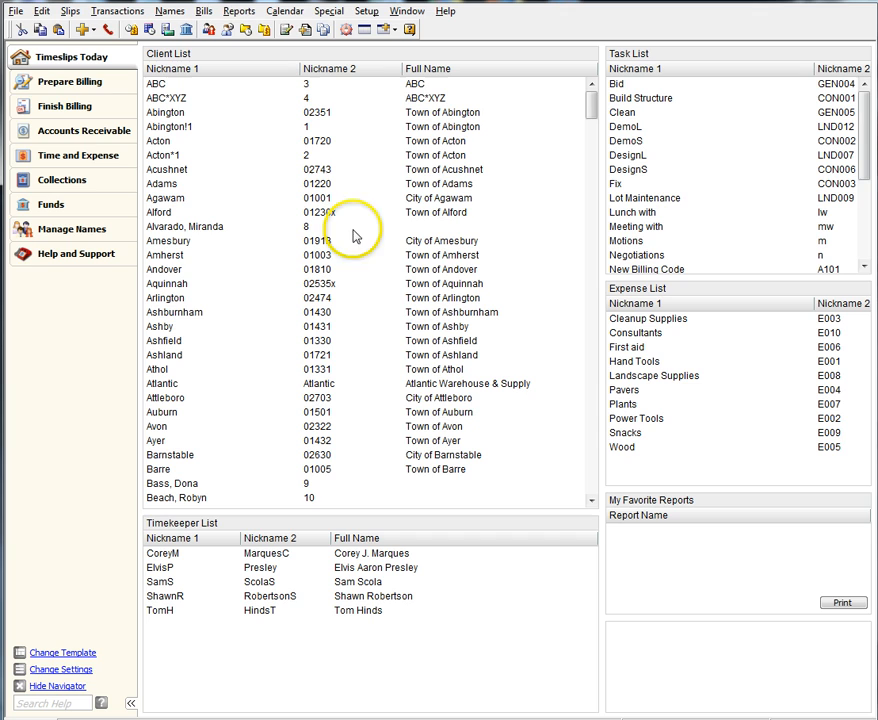
Reach Bill and Statement Layouts from the Bills menu to edit My Bill Layout.
left_click(204, 10)
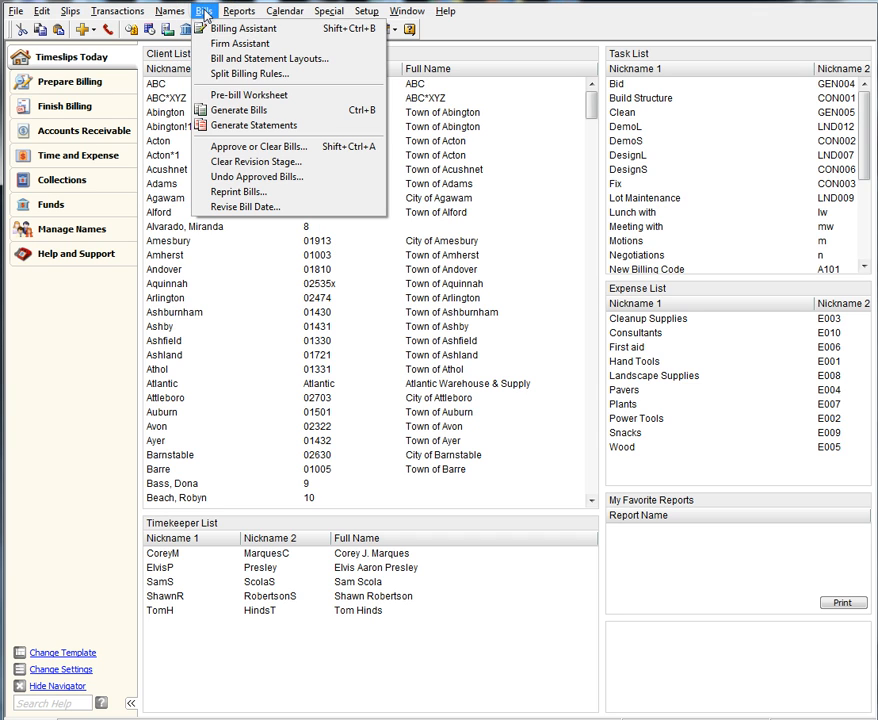
mouse_move(270, 58)
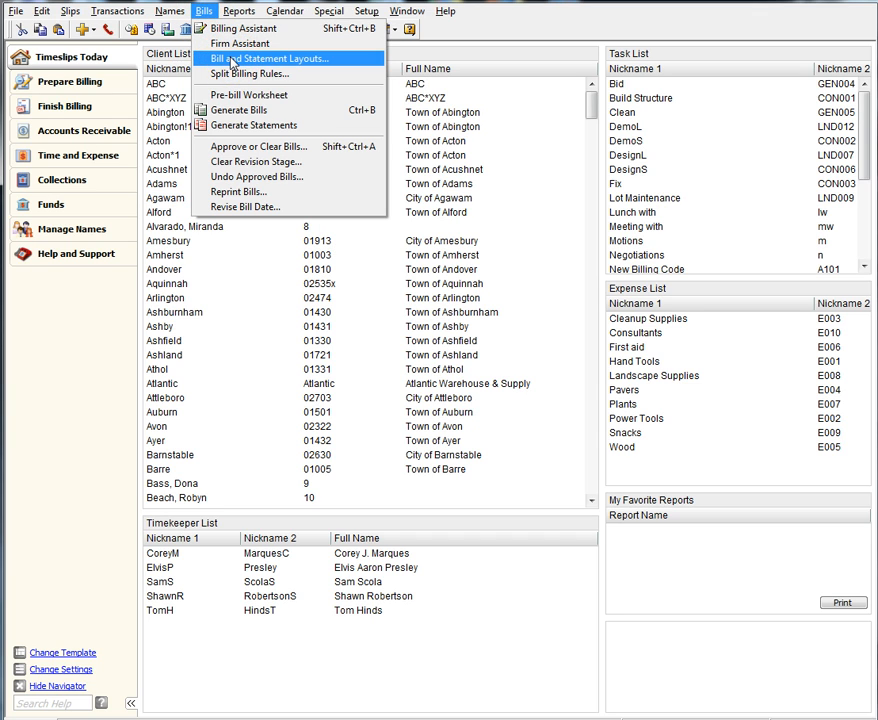
left_click(268, 58)
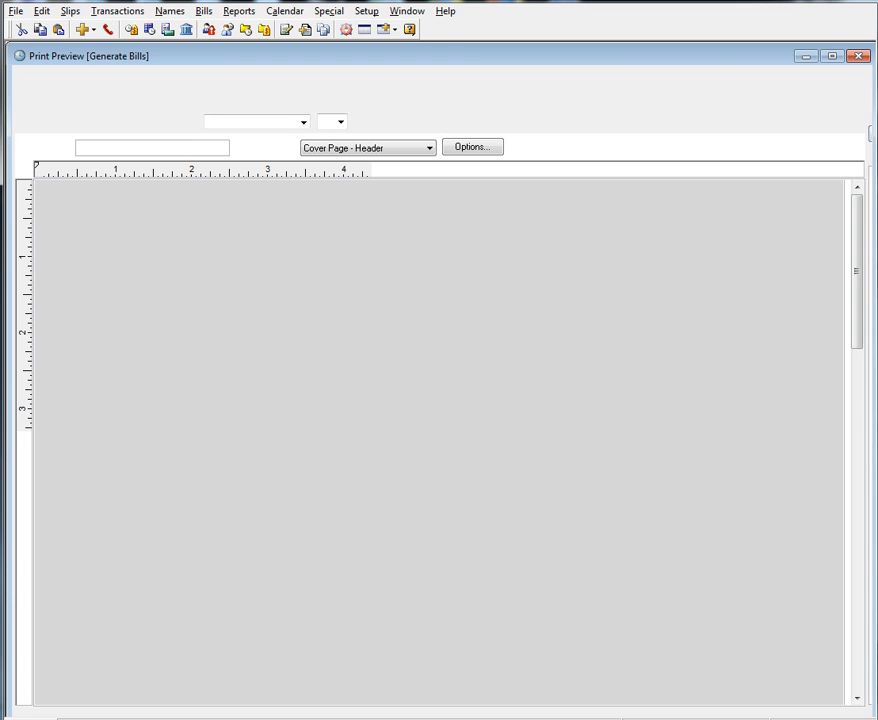
Place Firm Email, WebSite, Custom 1 and Custom 2 from Firm Contact Info in the header, then close.
left_click(70, 80)
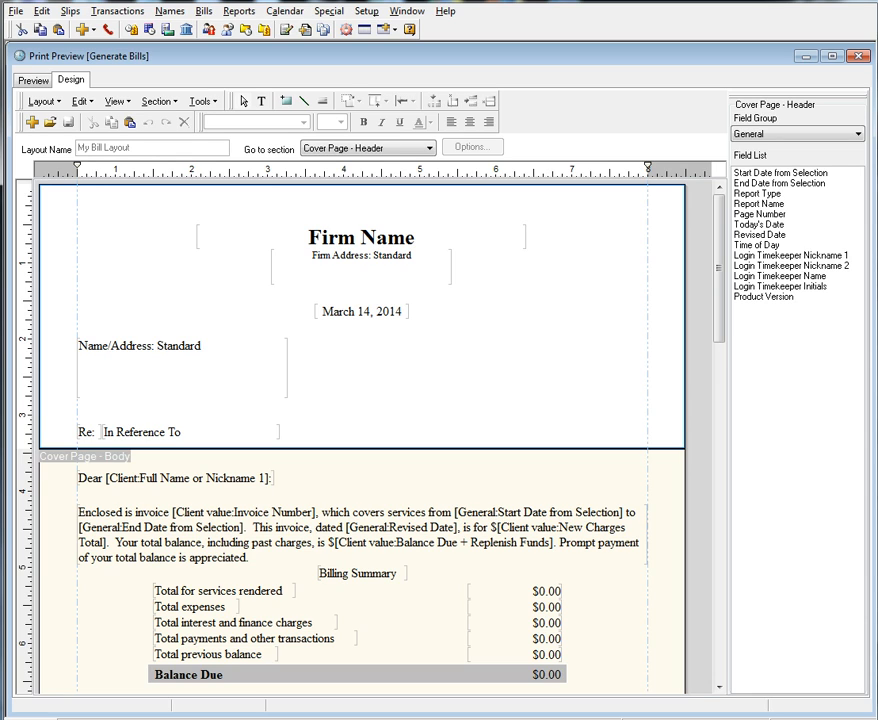
mouse_move(684, 104)
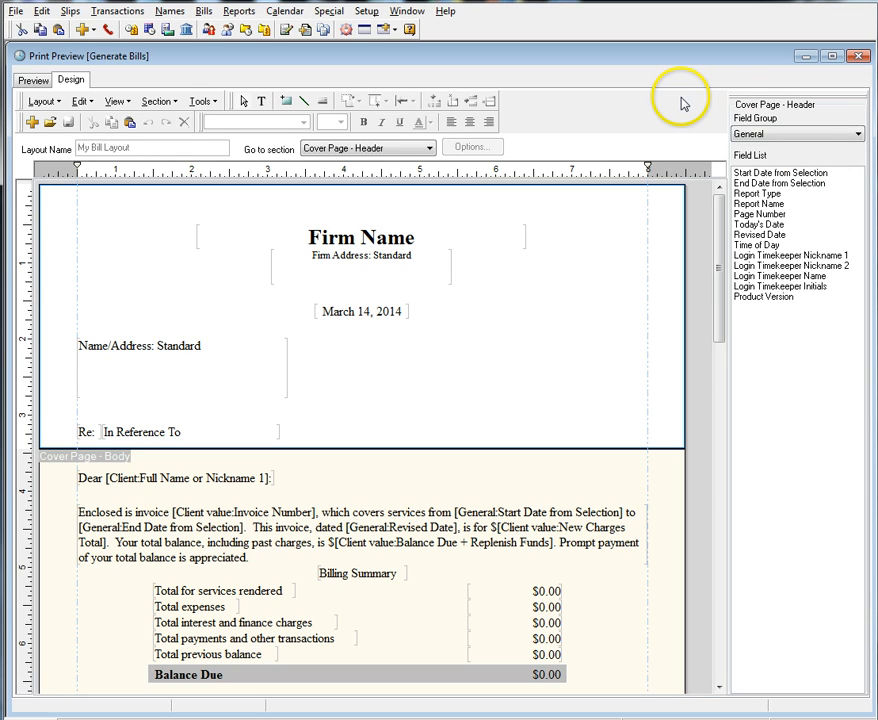
mouse_move(676, 104)
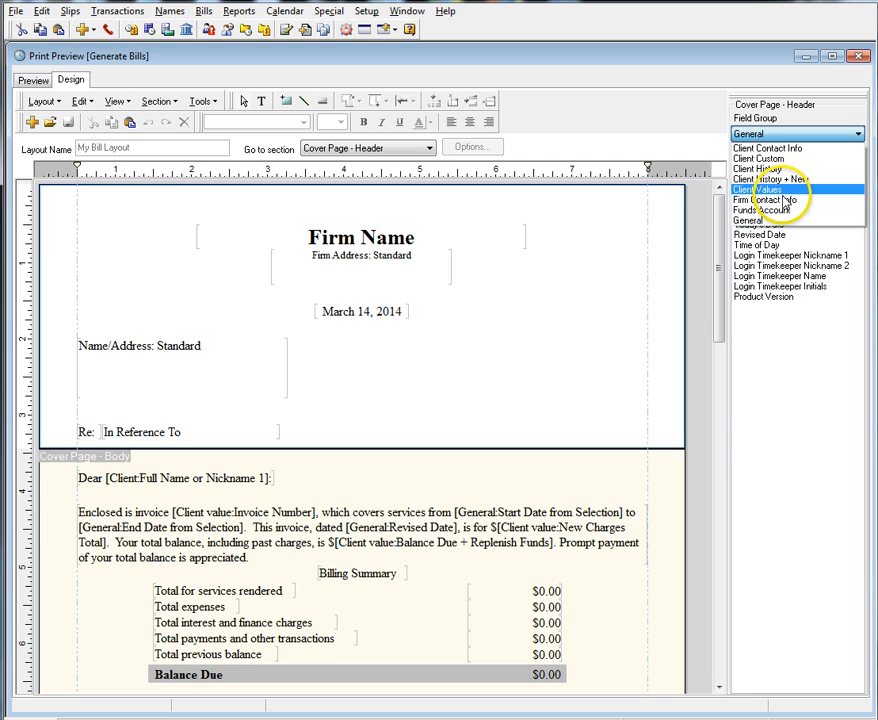
left_click(772, 200)
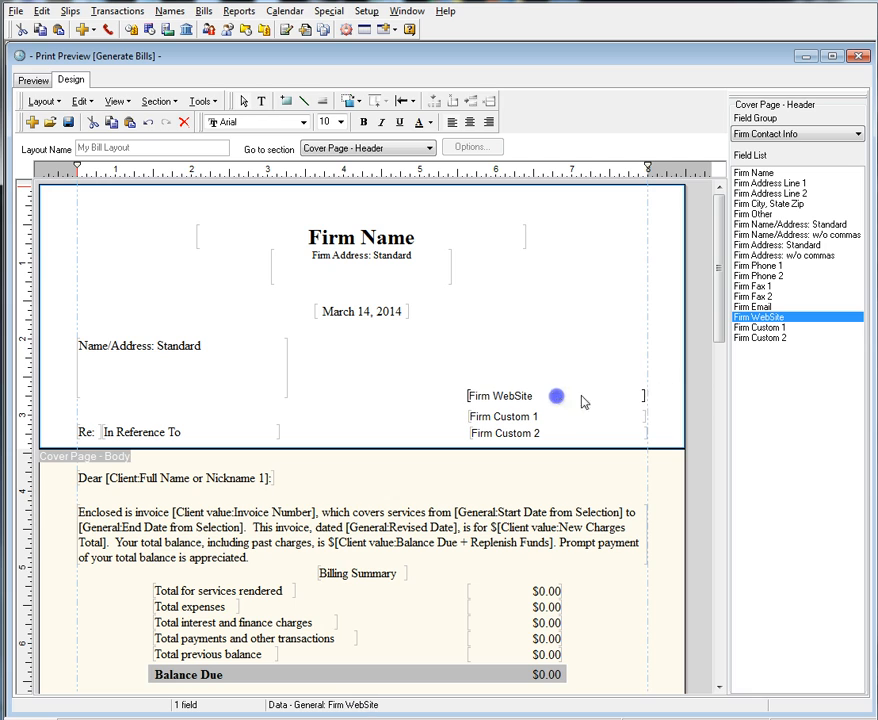
left_click(760, 308)
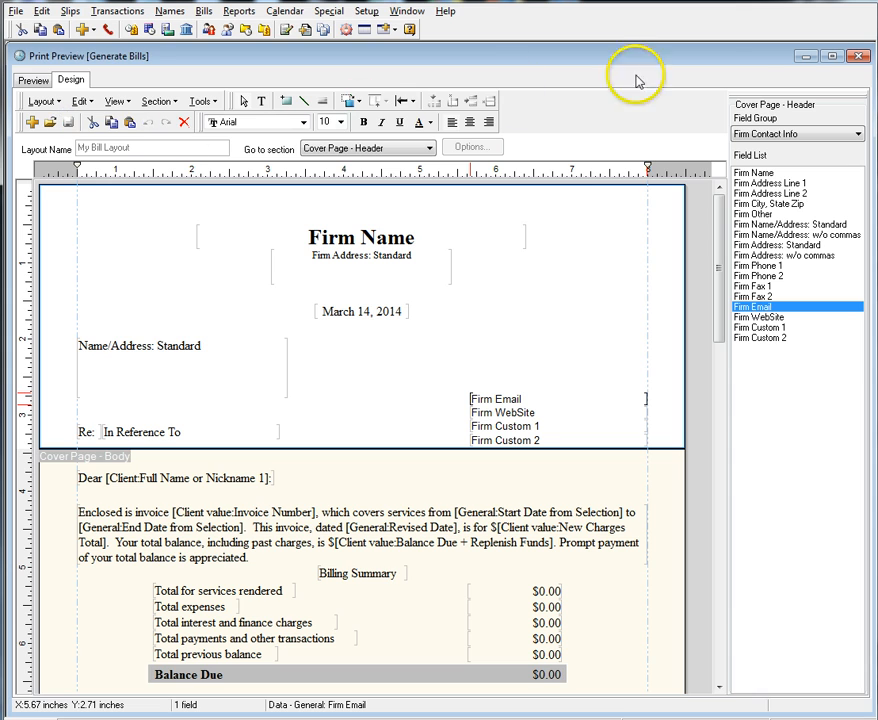
left_click(856, 56)
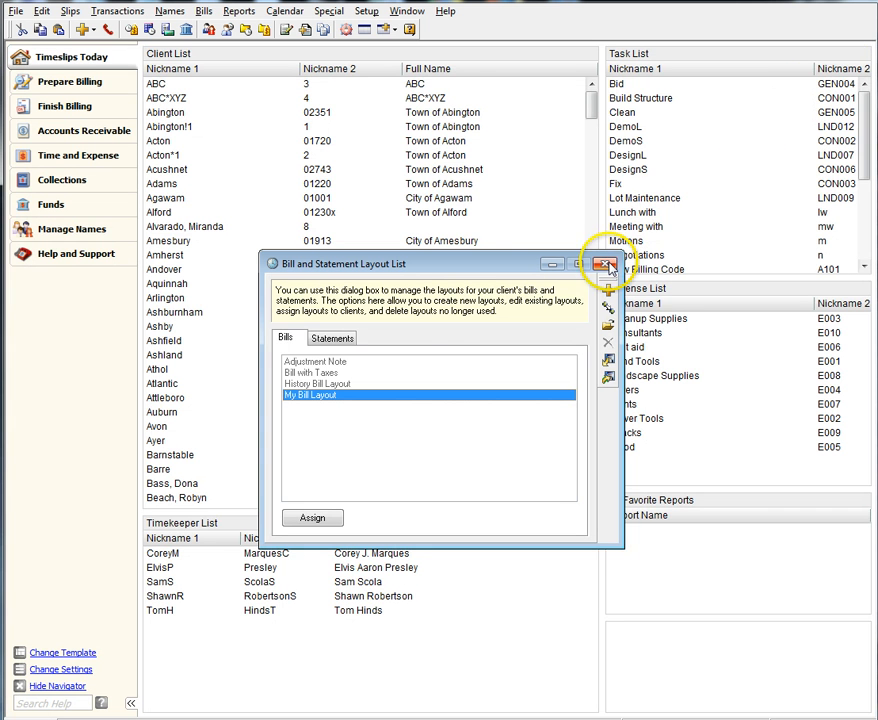
Generate bills filtered by Client Selection and print them to the display preview.
left_click(204, 12)
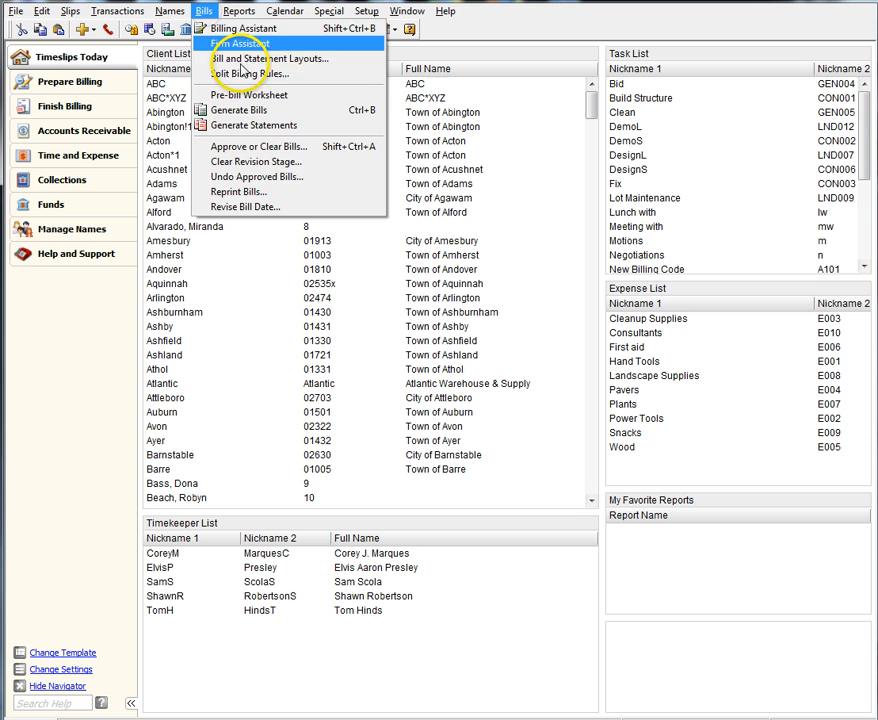
left_click(240, 108)
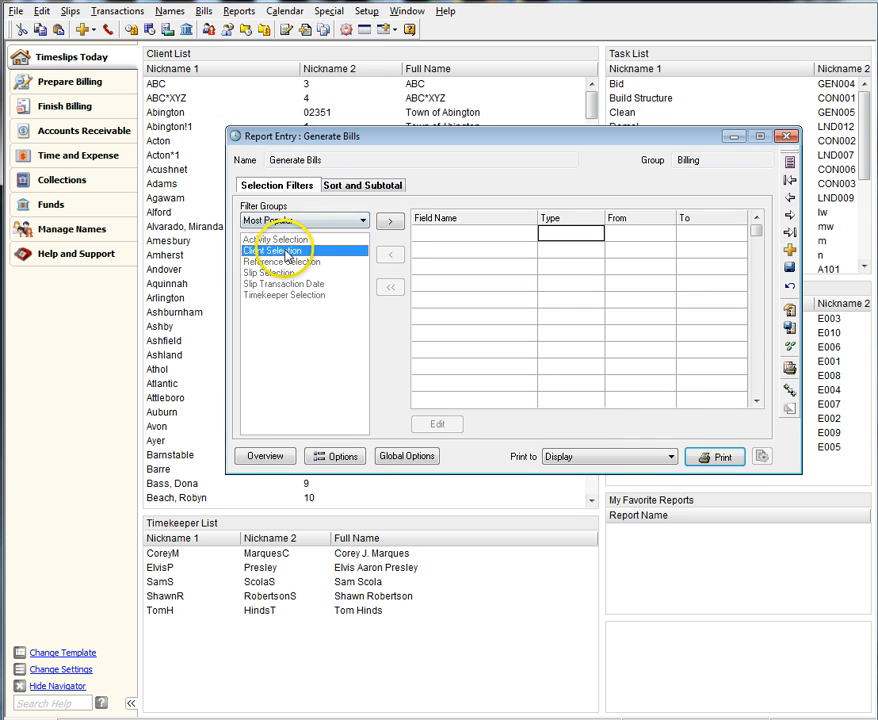
double_click(276, 250)
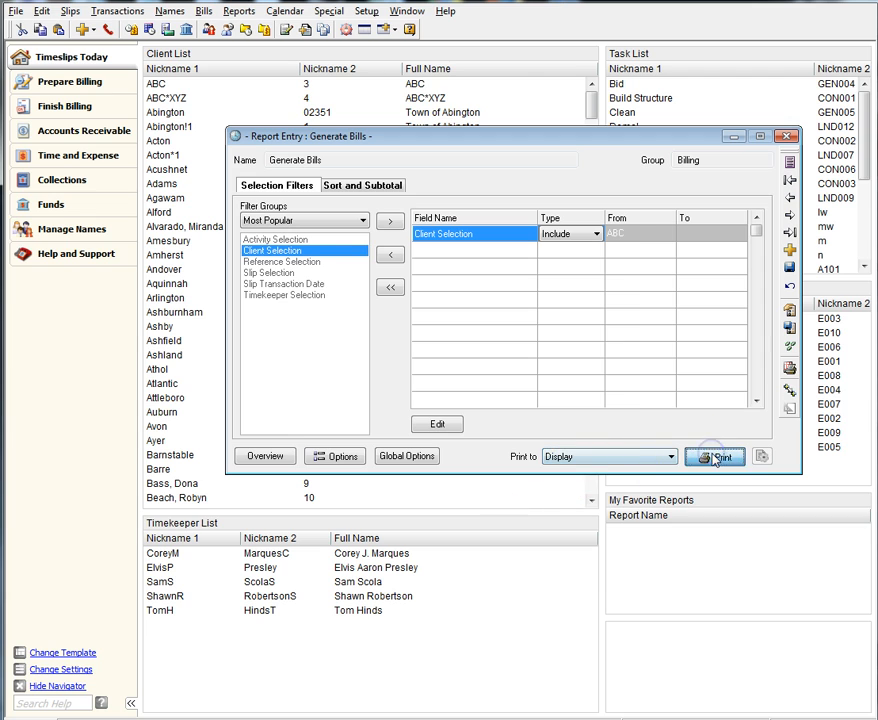
left_click(716, 456)
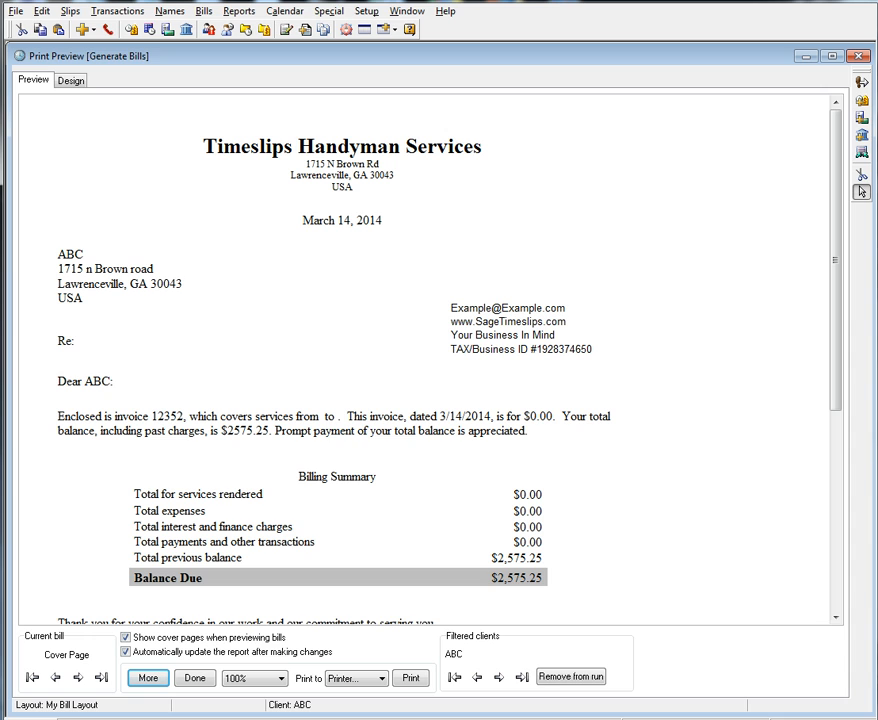
mouse_move(688, 268)
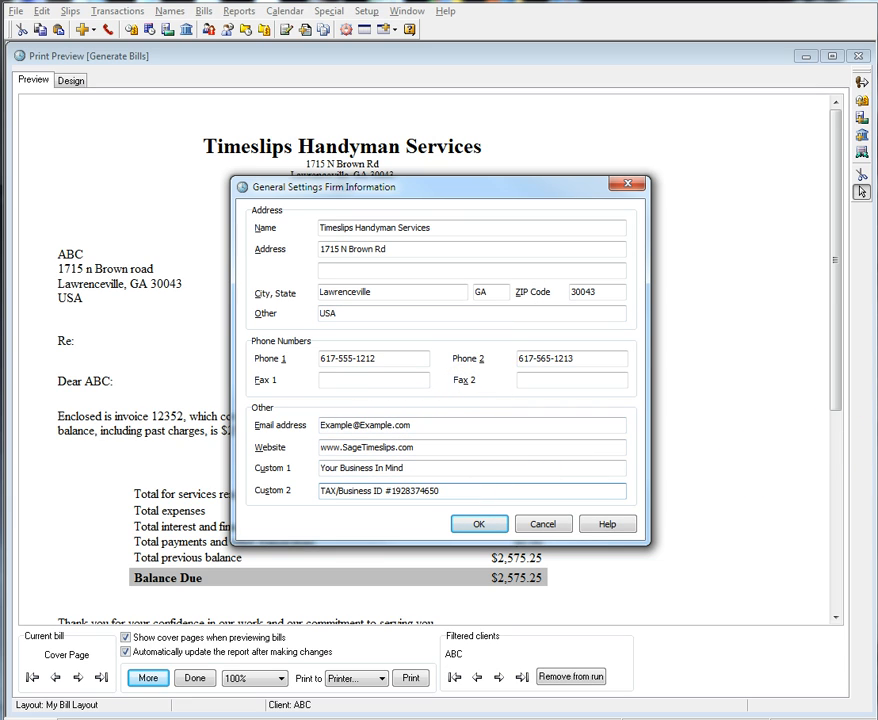
mouse_move(642, 444)
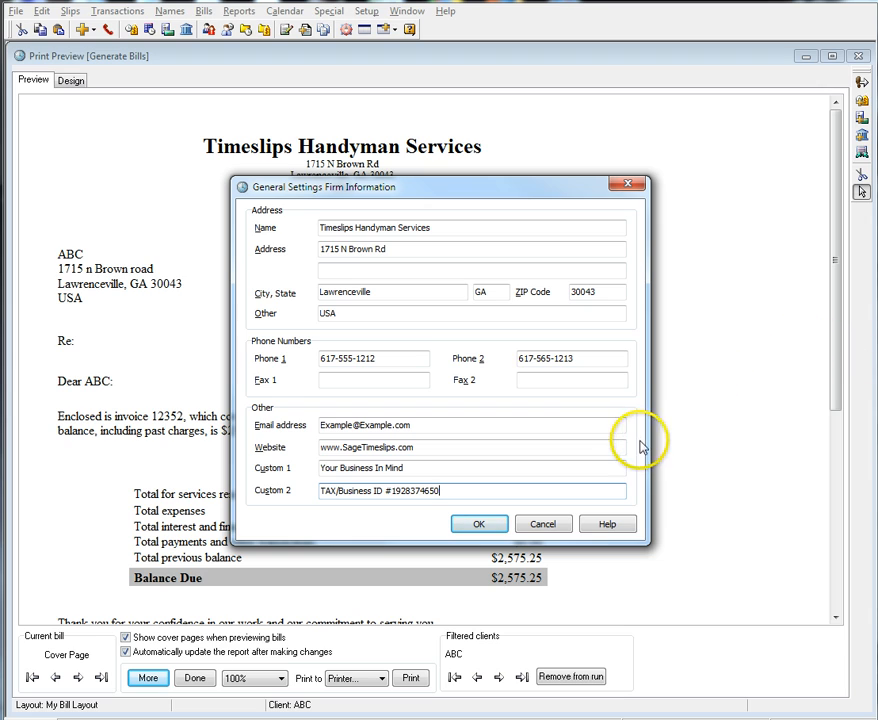